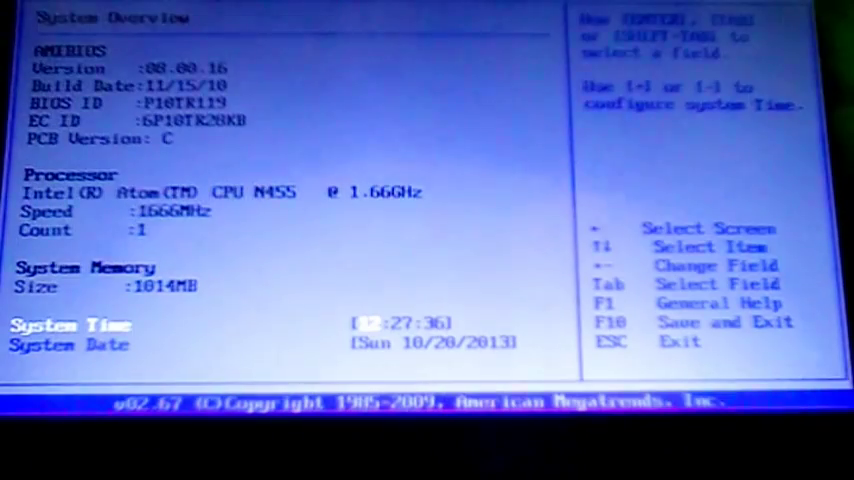
Move from System Overview to the Boot page listing Boot Device Priority and Hard Disk Drives.
key("right")
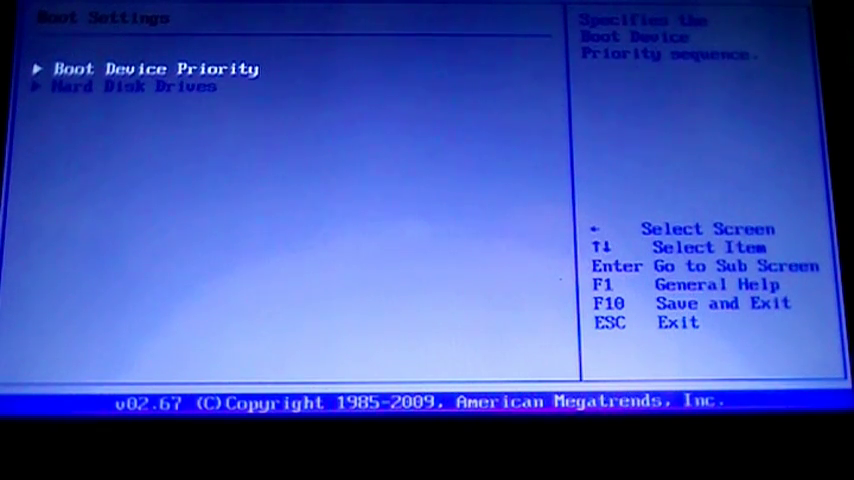
Set 1st Boot Device to Hard Drive, check Hard Disk Drives, and save with F10.
key("Enter")
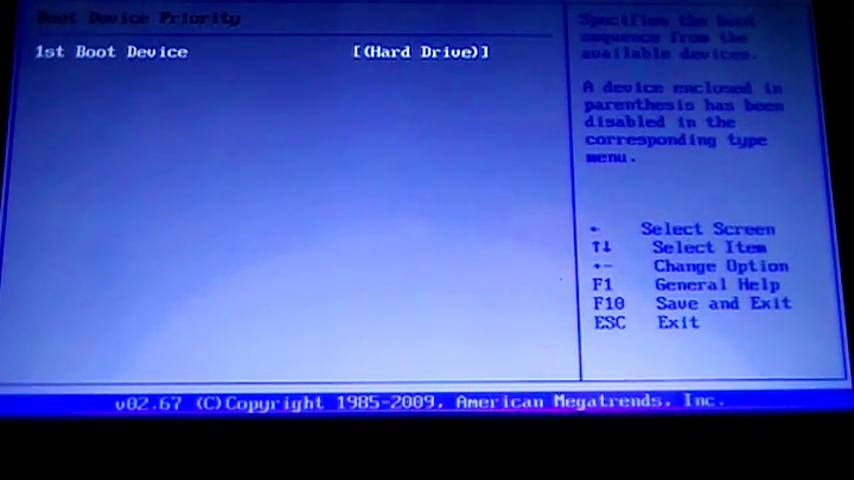
key("Esc")
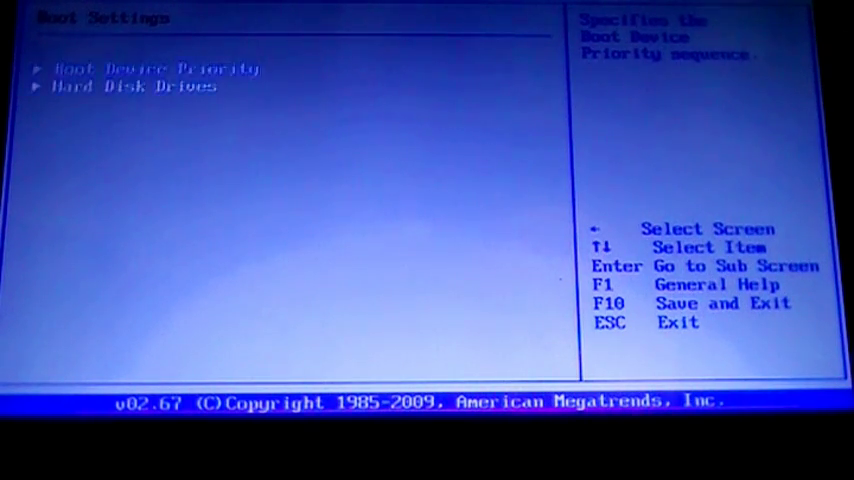
key("enter")
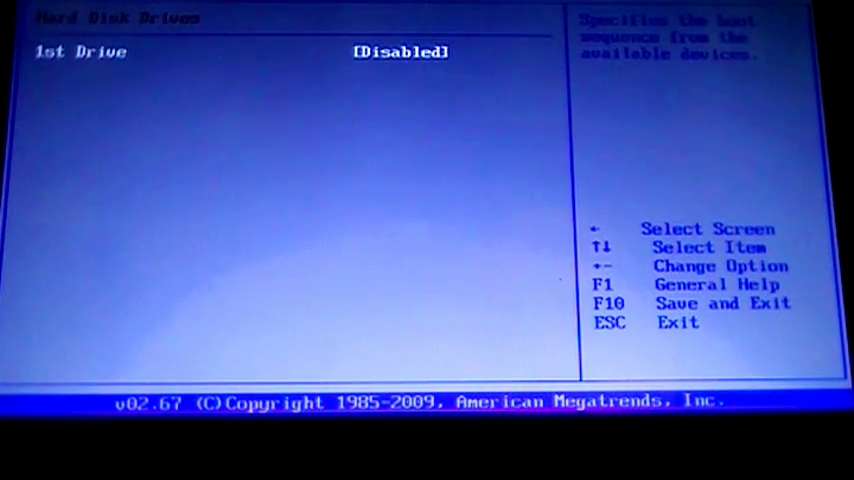
key("F10")
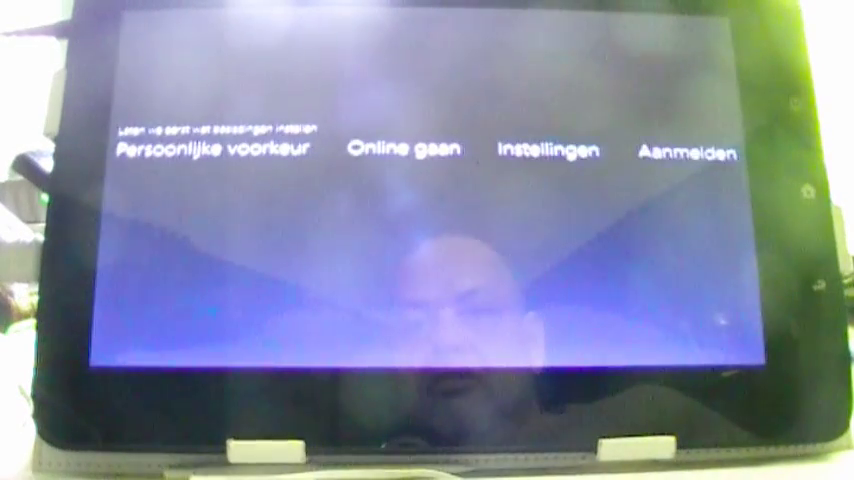
Advance from Persoonlijke voorkeur to Online gaan with nearby Wi-Fi networks listed.
left_click(212, 150)
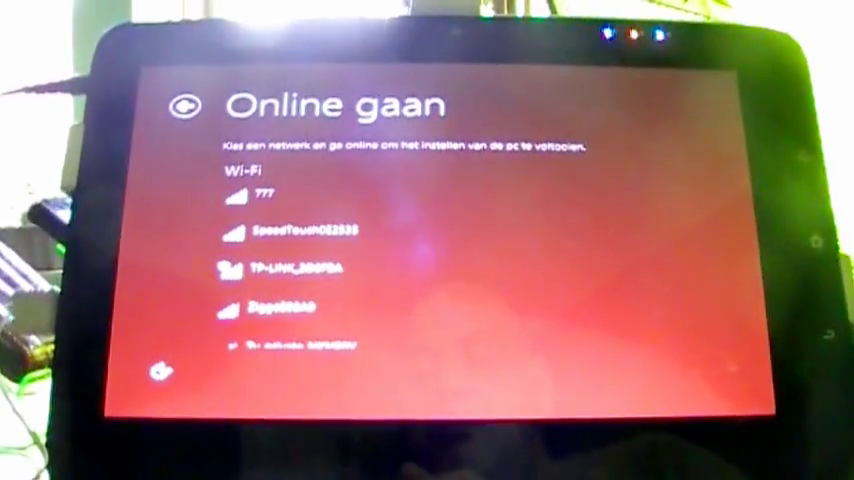
Join a Wi-Fi network with its security key and continue to the Instellingen page.
left_click(280, 192)
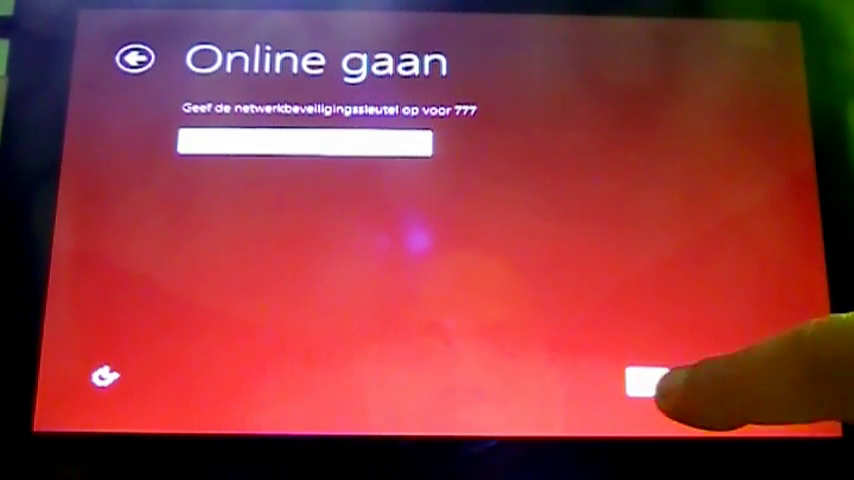
left_click(664, 384)
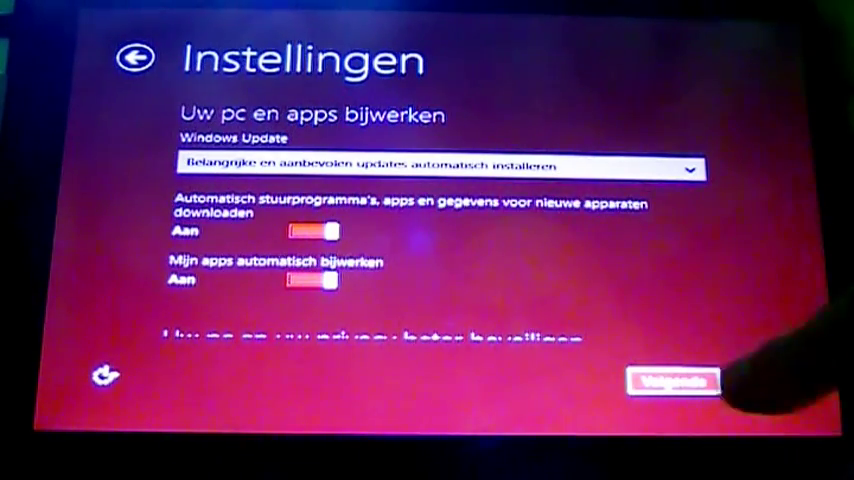
Review the Windows Update and privacy settings on the Instellingen page before accepting them.
scroll("down", 3)
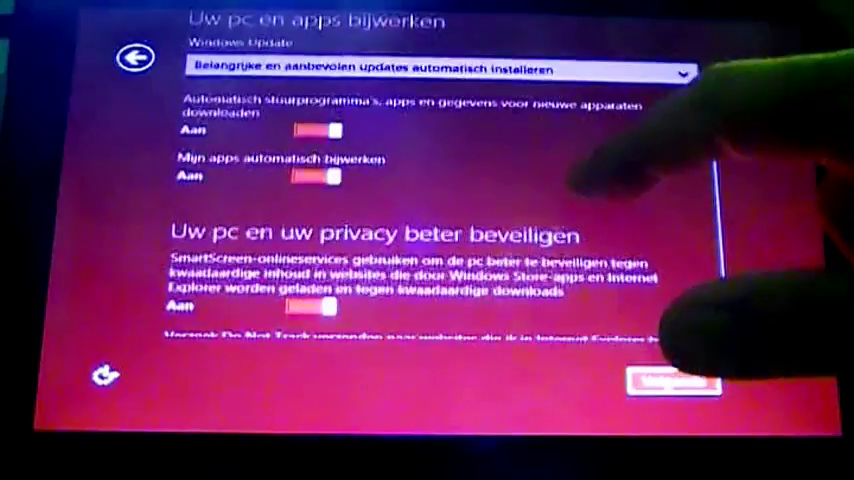
scroll("down", 3)
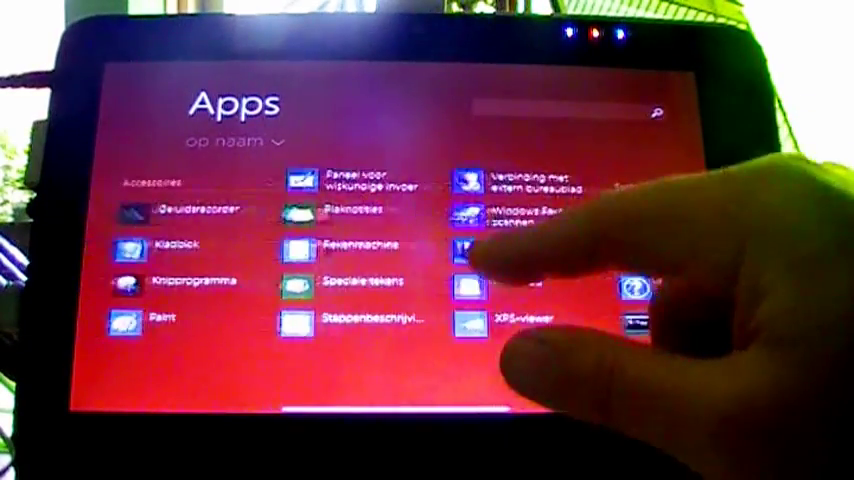
scroll("right", 3)
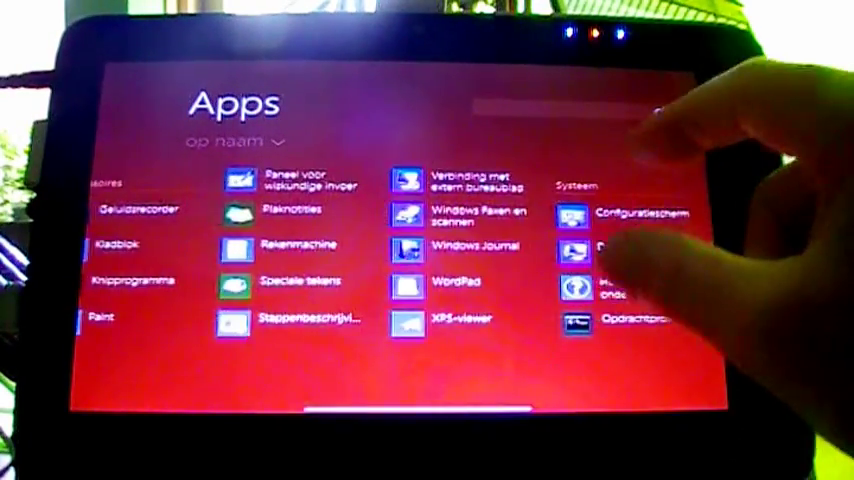
scroll("left", 3)
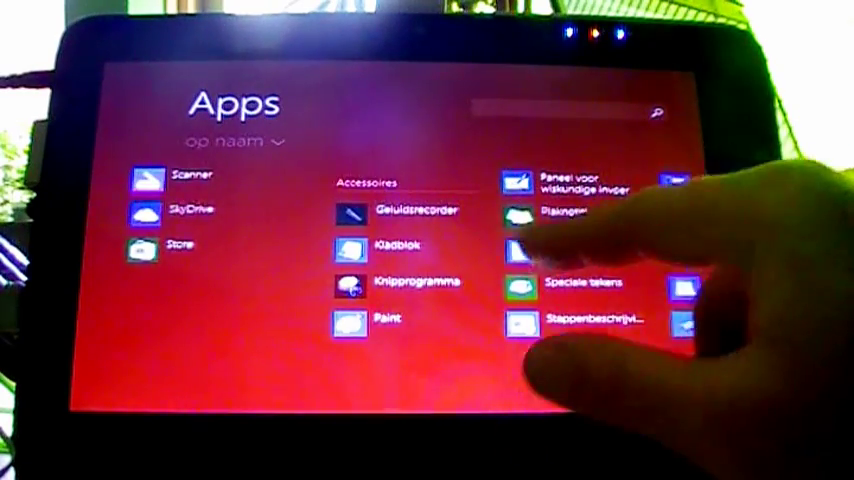
scroll("left", 3)
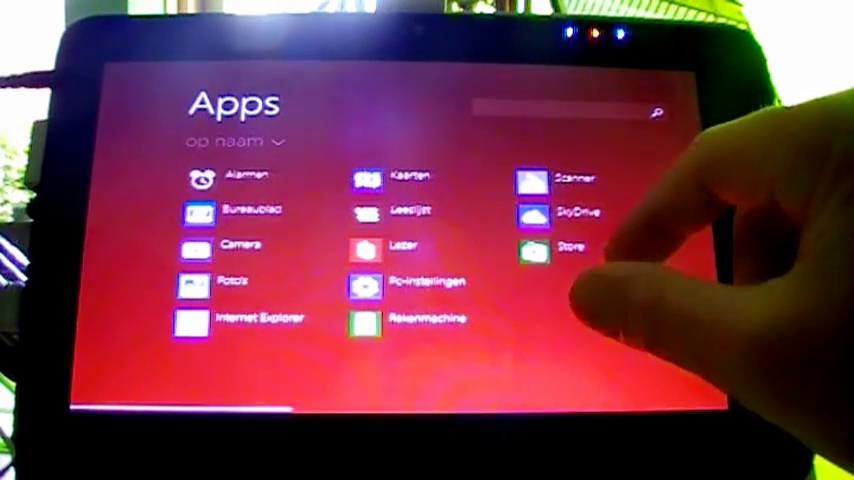